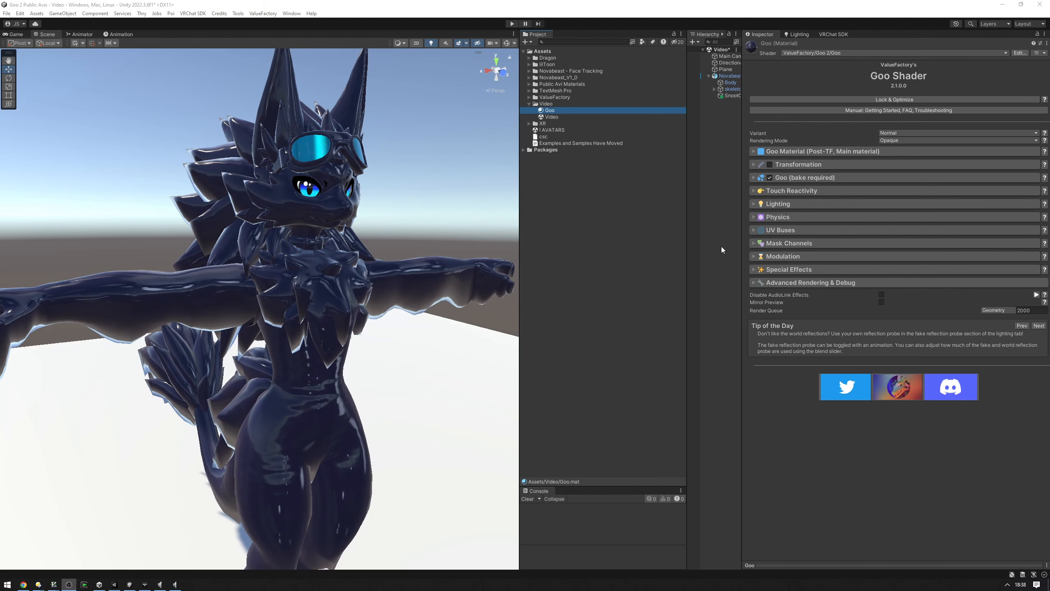
Step: Enable the Glitter toggle under the Goo material's Special Effects
{"action": "left_click", "coordinate": [788, 270]}
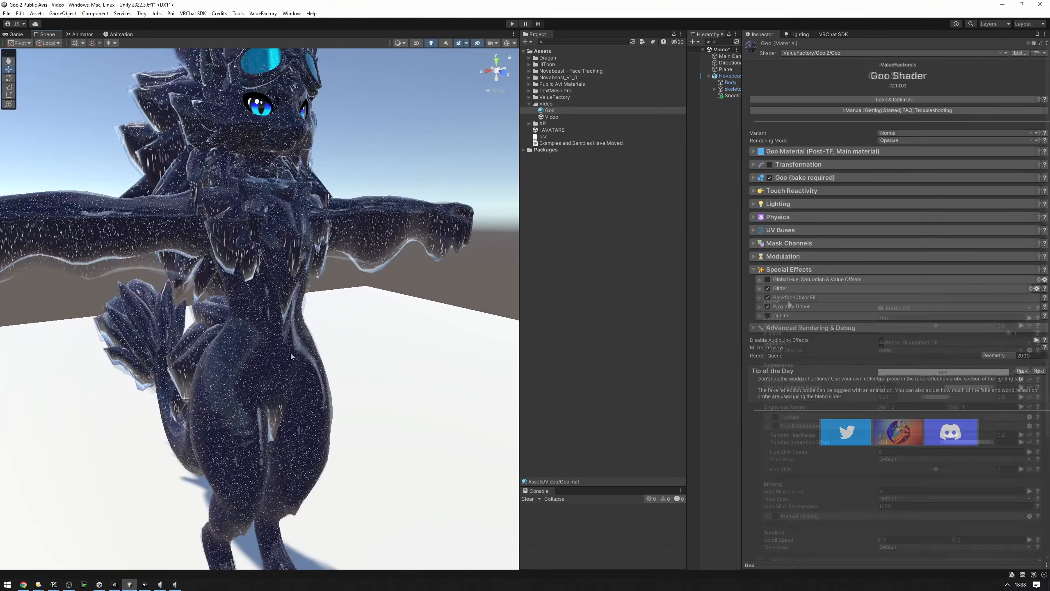
Step: Lower the Goo material's Glitter Amount slider to roughly 0.511
{"action": "left_click", "coordinate": [779, 288]}
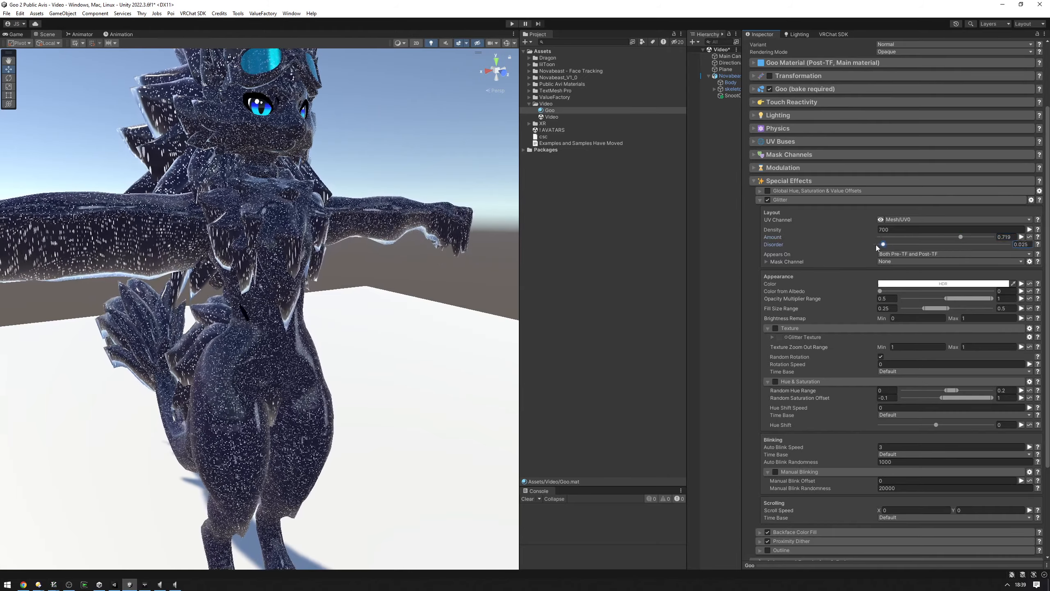
{"action": "left_click_drag", "start_coordinate": [961, 237], "coordinate": [937, 237]}
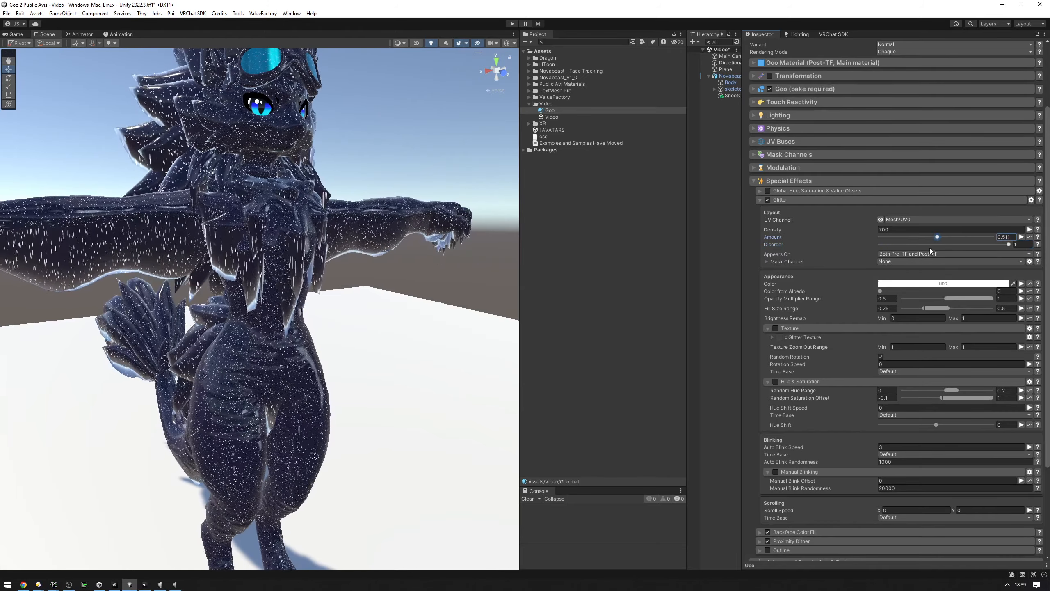
{"action": "left_click", "coordinate": [951, 253]}
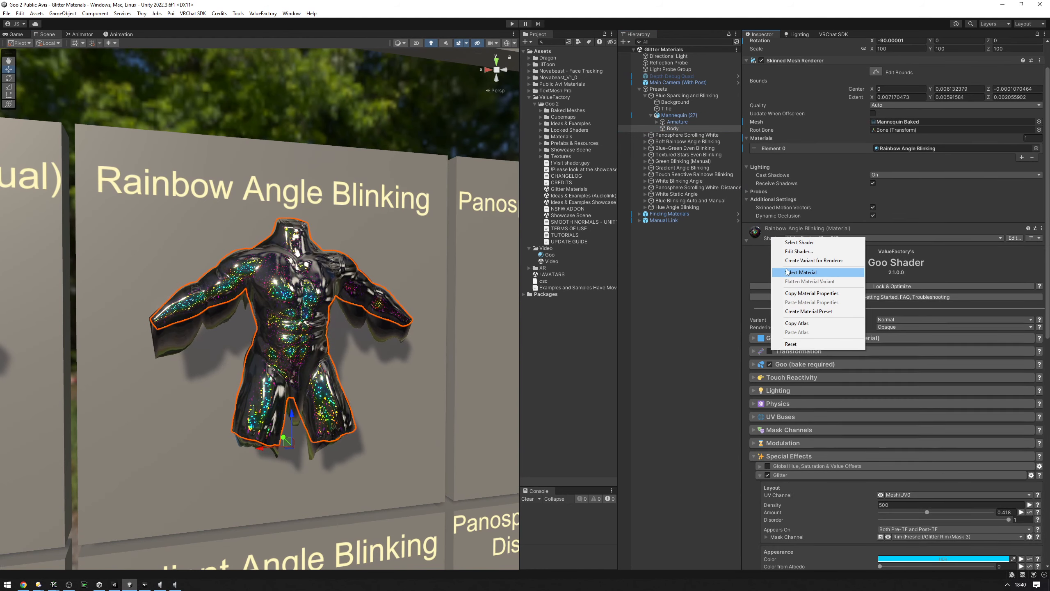
Step: Locate the Rainbow Angle Blinking material via Select Material, then reselect Goo.mat in Project
{"action": "left_click", "coordinate": [801, 272]}
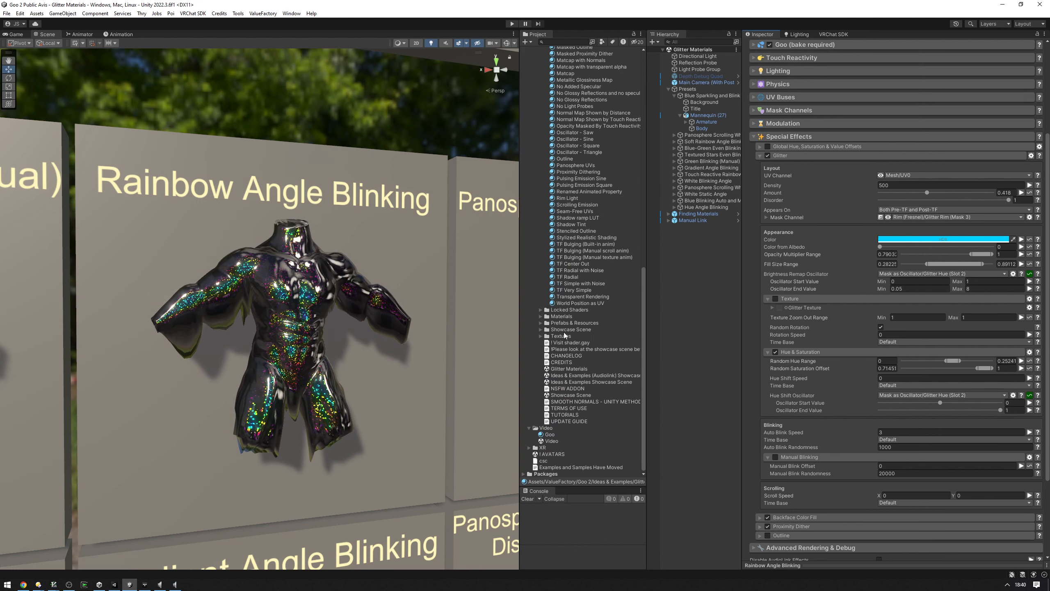
{"action": "left_click", "coordinate": [550, 434]}
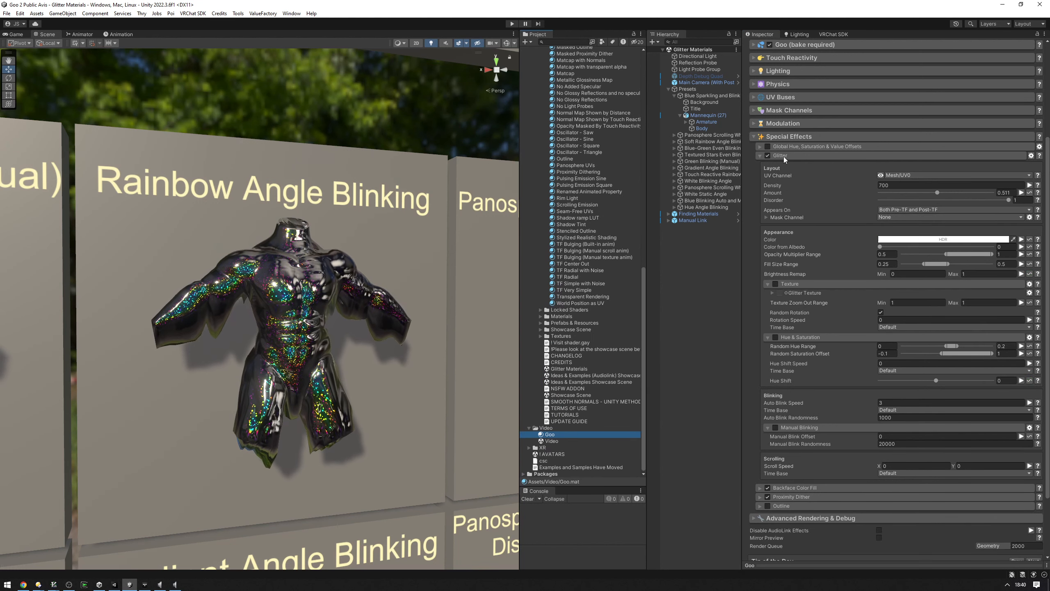
Step: Paste the copied Glitter section onto Goo, then return to the Rainbow Angle Blinking material
{"action": "left_click", "coordinate": [702, 115]}
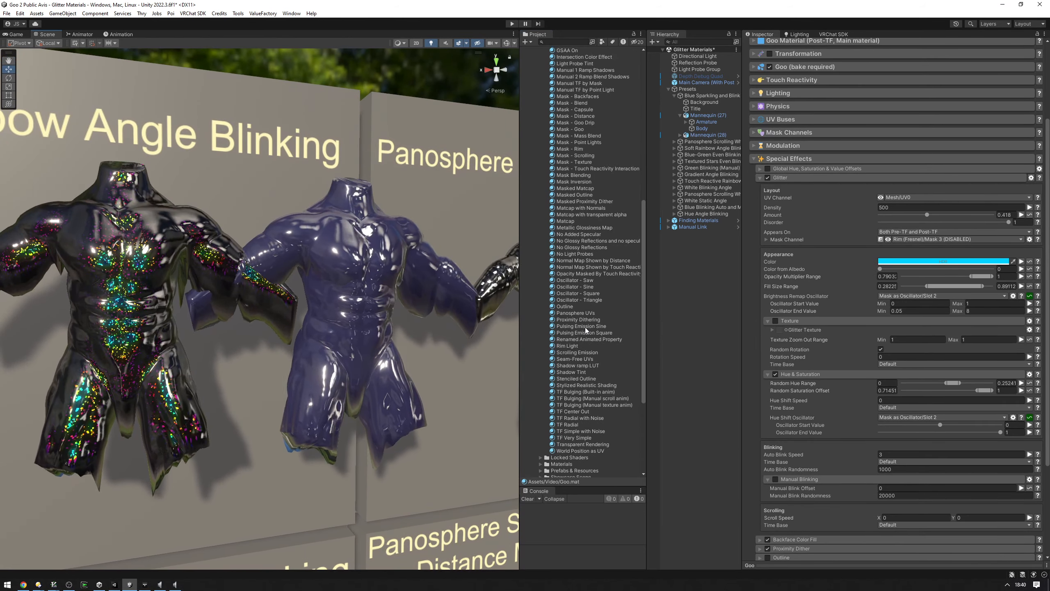
{"action": "left_click", "coordinate": [585, 189]}
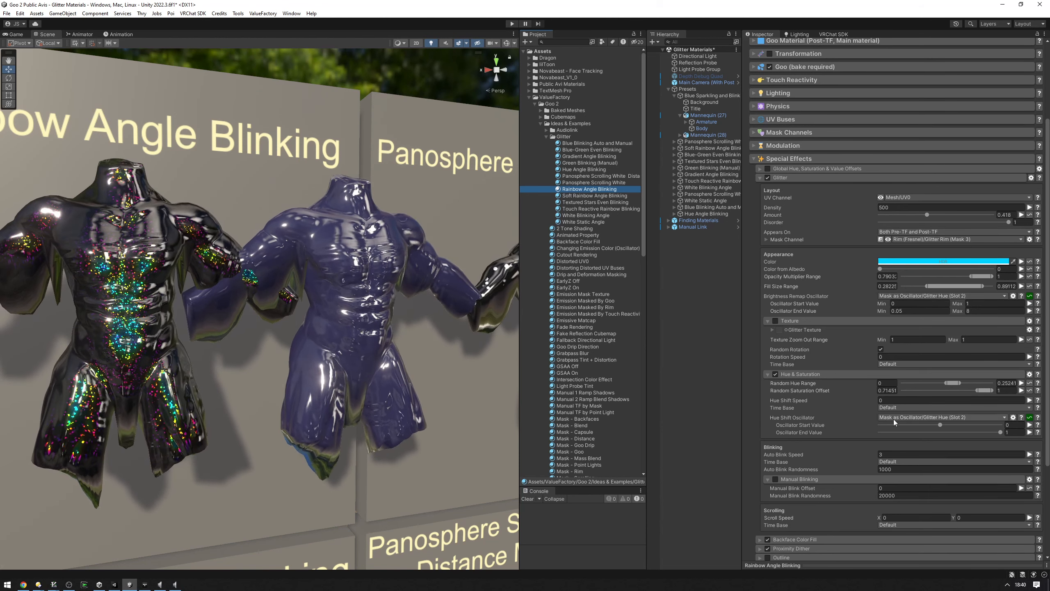
{"action": "right_click", "coordinate": [773, 168]}
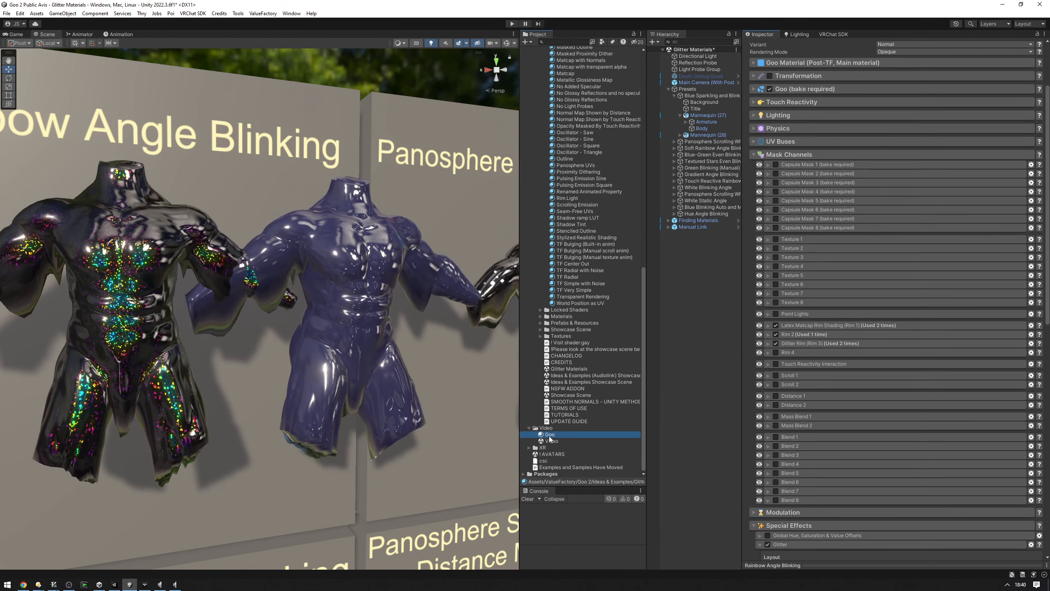
Step: Copy the preset's Glitter Rim (Mask 3) channel for pasting into Goo.mat
{"action": "right_click", "coordinate": [805, 343]}
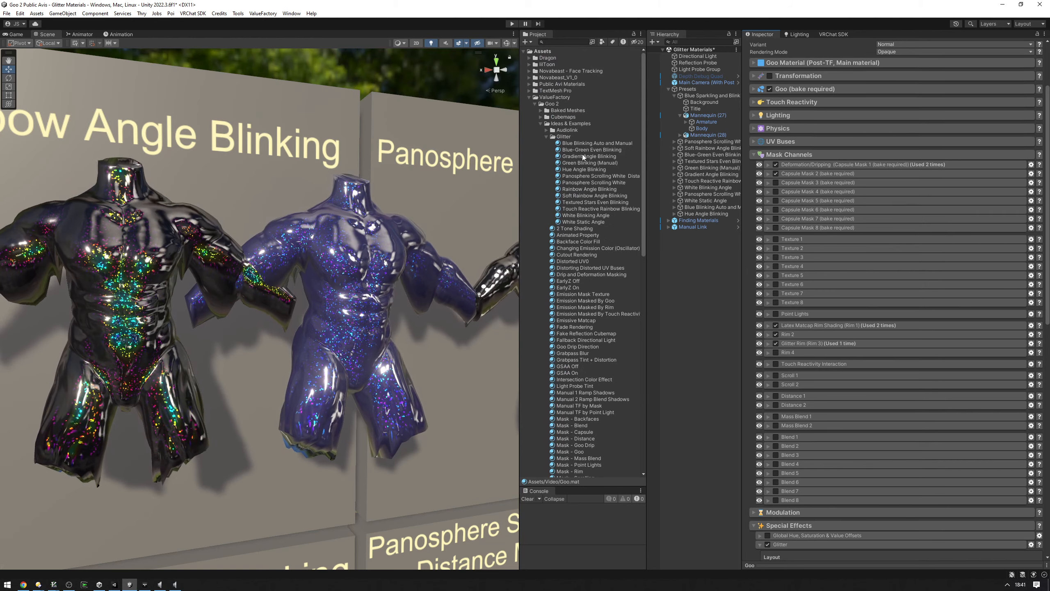
Step: On Rainbow Angle Blinking, expand the Glitter Hue (Mask As Oscillator 2) foldout under Oscillators
{"action": "left_click", "coordinate": [587, 189]}
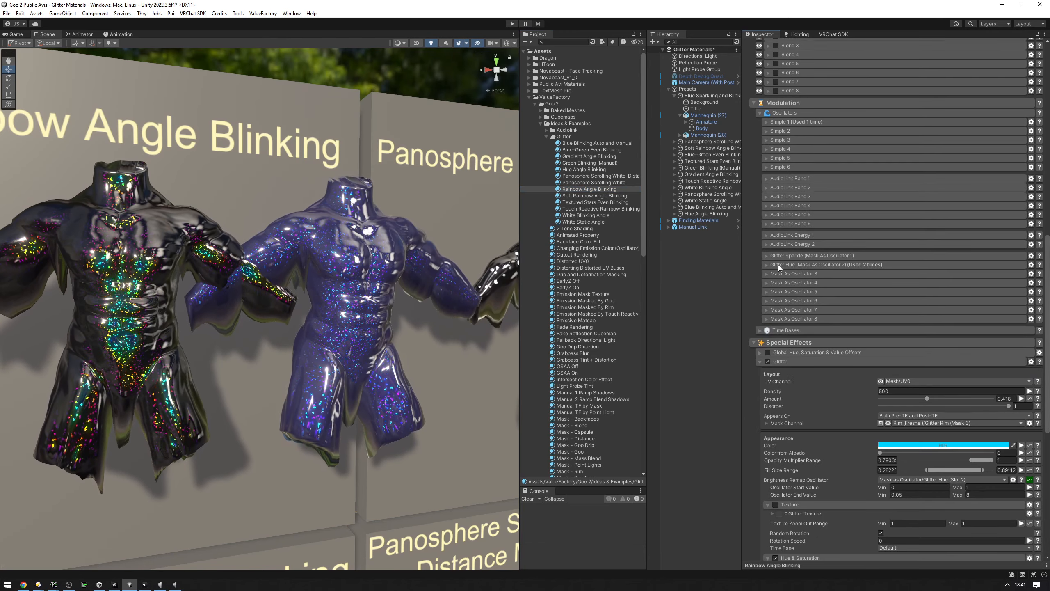
{"action": "left_click", "coordinate": [767, 264]}
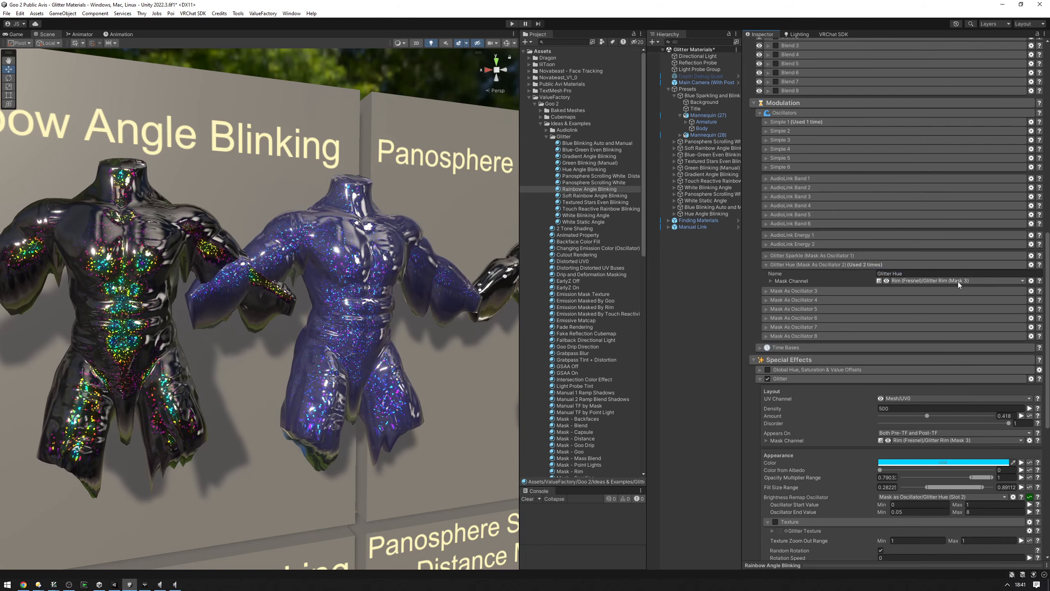
{"action": "scroll", "scroll_direction": "down", "scroll_amount": 3}
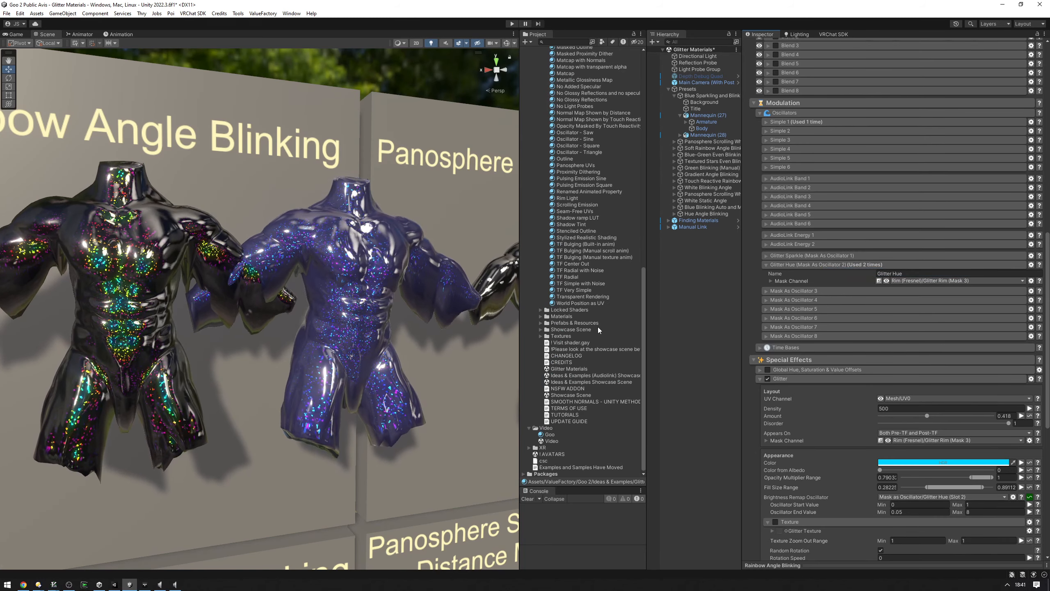
Step: Paste the Glitter Hue oscillator into Goo.mat, then inspect Panosphere Scrolling White and Soft Rainbow Angle Blinking
{"action": "left_click", "coordinate": [549, 434]}
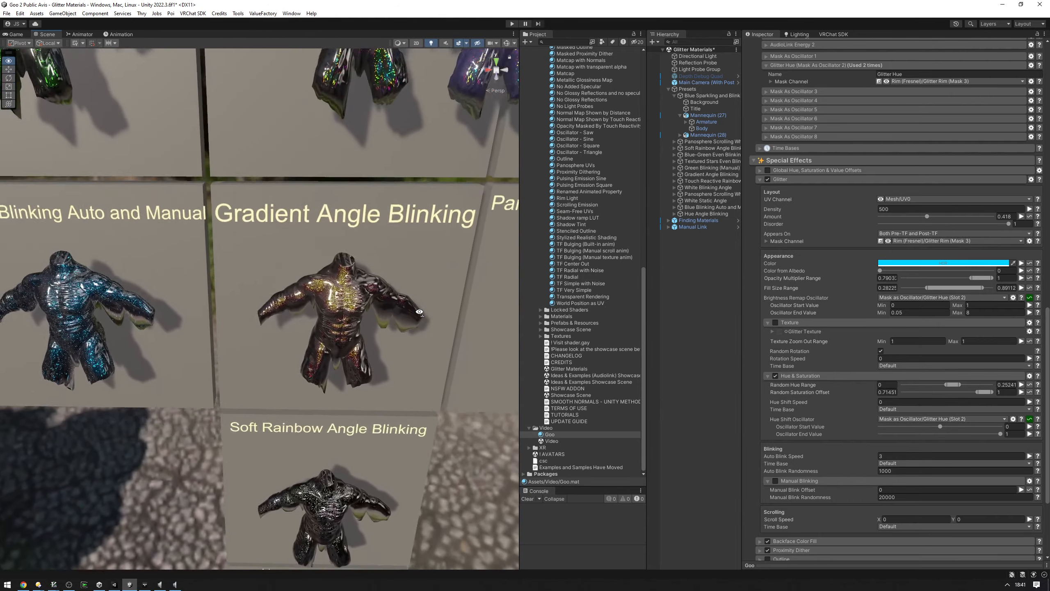
{"action": "left_click", "coordinate": [593, 182]}
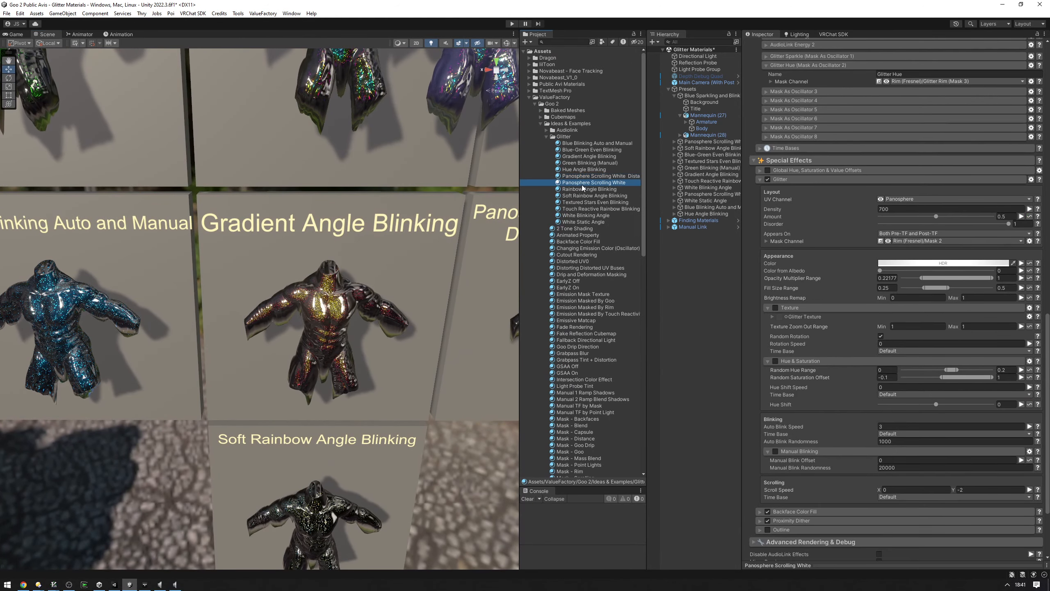
{"action": "left_click", "coordinate": [589, 195]}
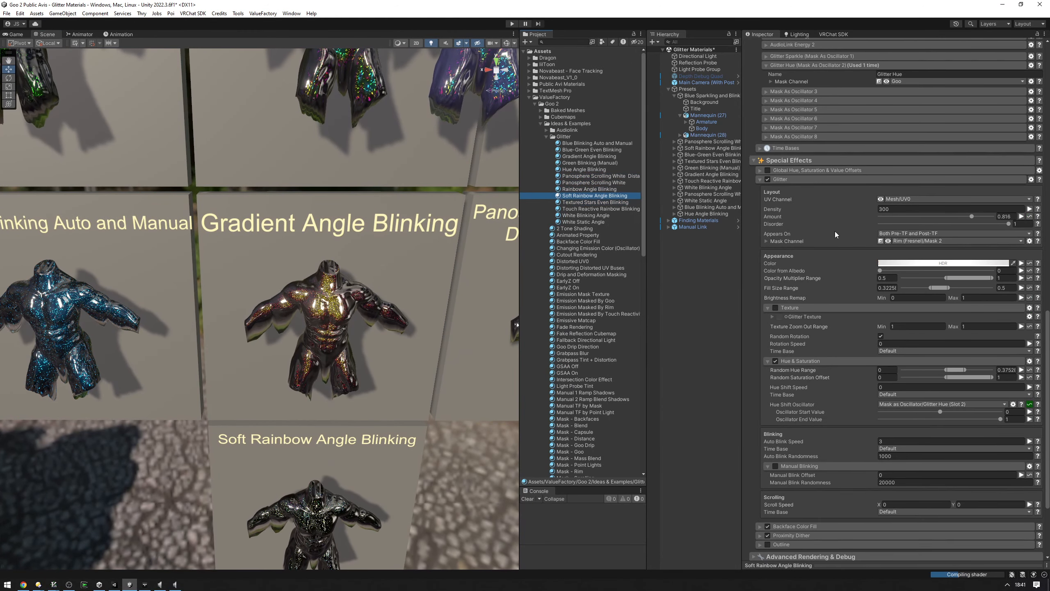